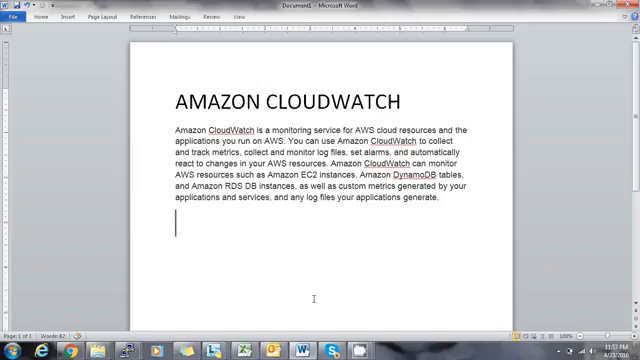
pyautogui.moveTo(170, 320)
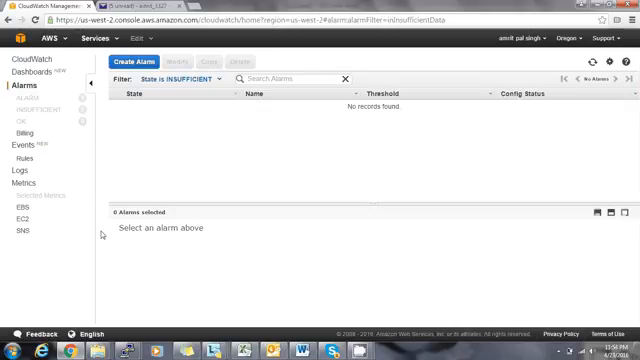
# View the running EC2 instances from the Services > EC2 dashboard
pyautogui.click(40, 18)
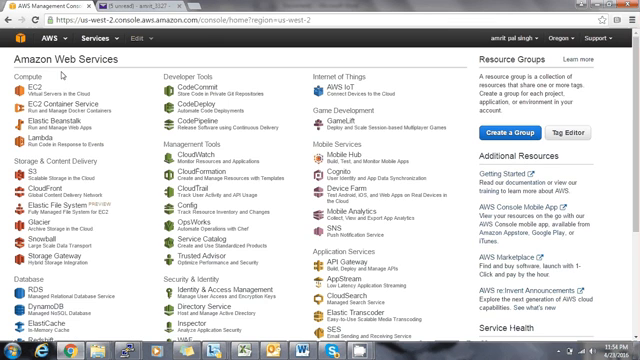
pyautogui.click(12, 88)
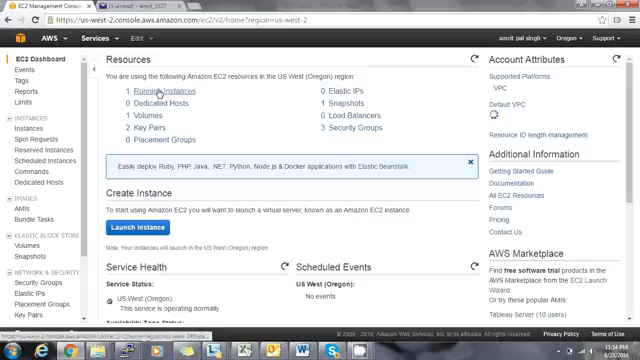
pyautogui.click(152, 92)
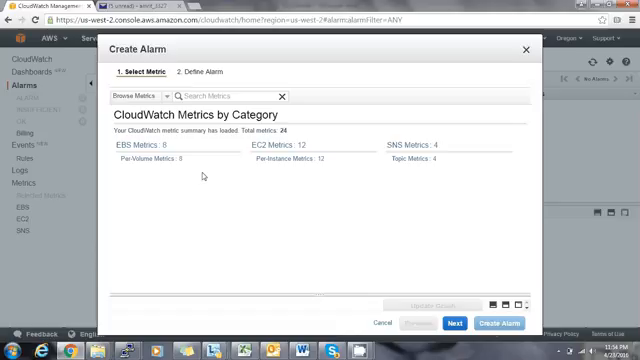
# Choose the instance's CPUUtilization under EC2 Per-Instance Metrics and continue to Define Alarm
pyautogui.click(284, 162)
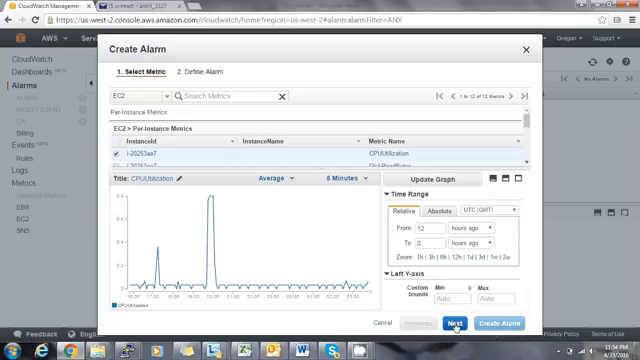
pyautogui.click(450, 322)
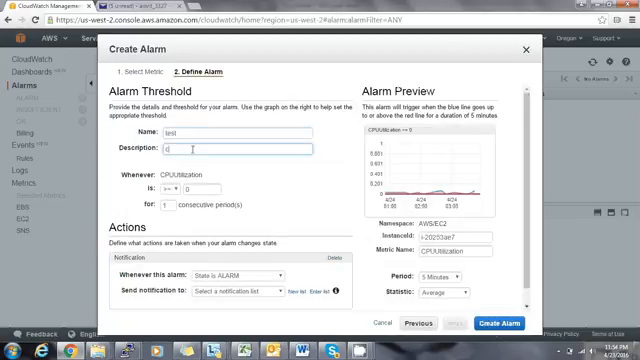
# Create alarm 'test' described cpu_utilization, CPU >= 90, with sampling period and email notification state set
pyautogui.write('cpu_utilisation')
pyautogui.click(168, 204)
pyautogui.write('2')
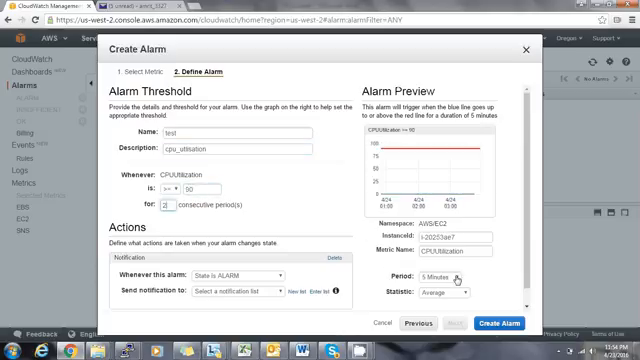
pyautogui.click(456, 276)
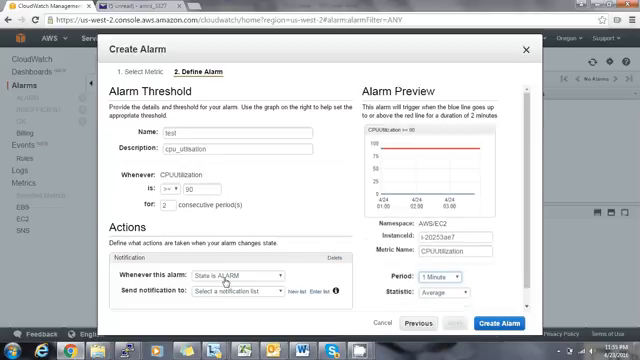
pyautogui.click(232, 272)
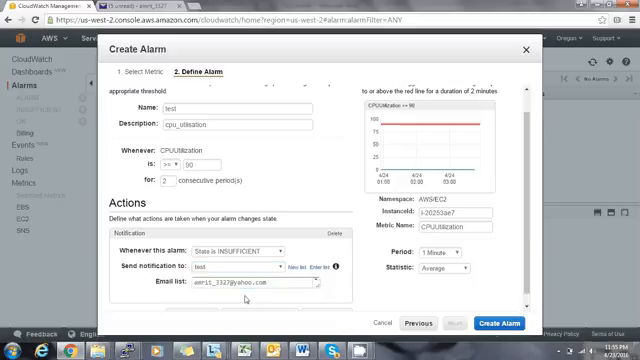
pyautogui.moveTo(496, 218)
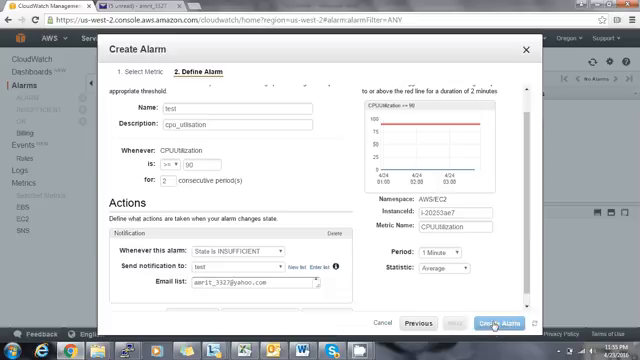
pyautogui.click(504, 324)
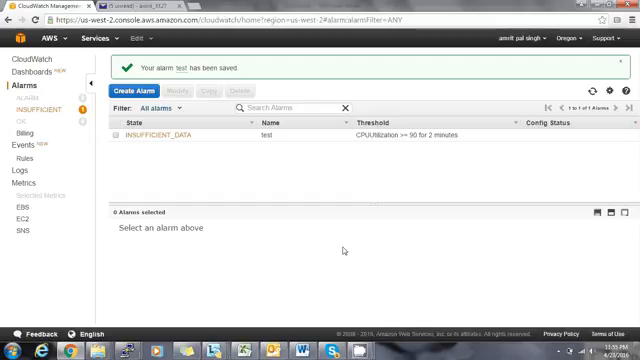
# Visit Billing alarms, dismiss the Please Switch Region notice, and go to CloudWatch Events
pyautogui.click(20, 130)
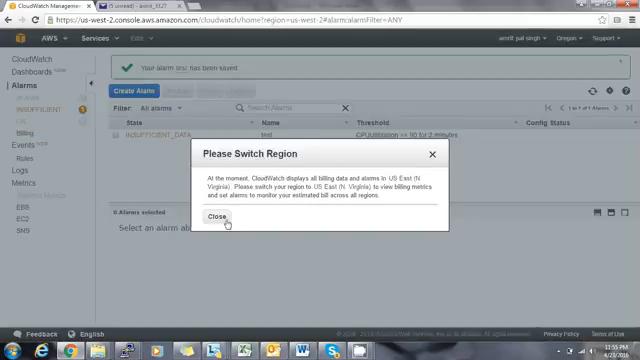
pyautogui.click(212, 216)
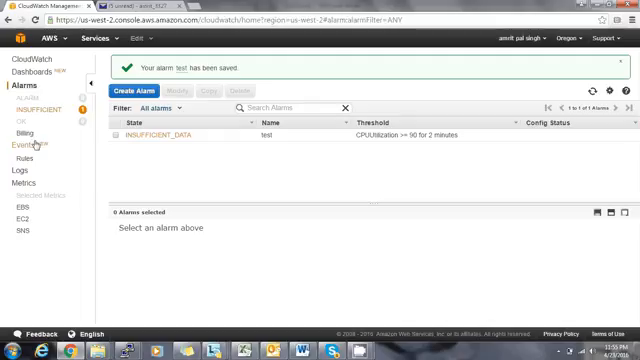
pyautogui.click(24, 146)
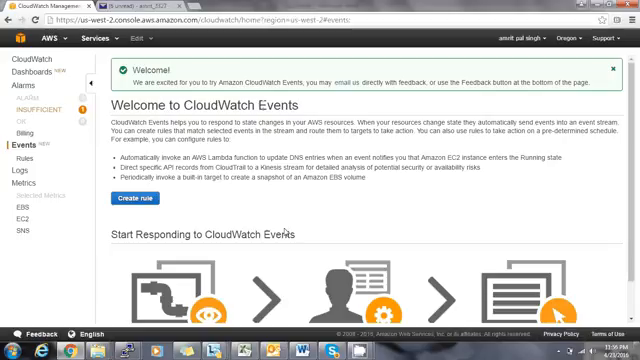
# Browse EBS Per-Volume Metrics, then switch the search to EC2 Per-Instance Metrics
pyautogui.click(32, 184)
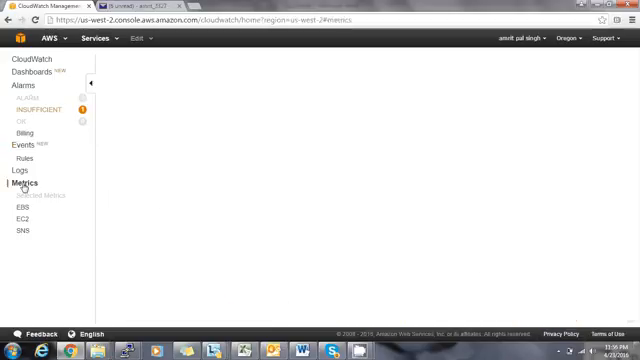
pyautogui.click(22, 180)
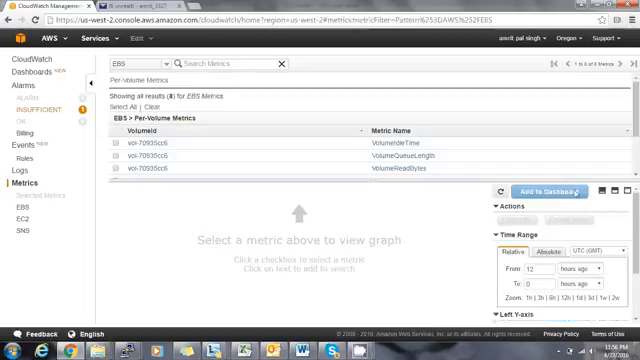
pyautogui.scroll(-3)
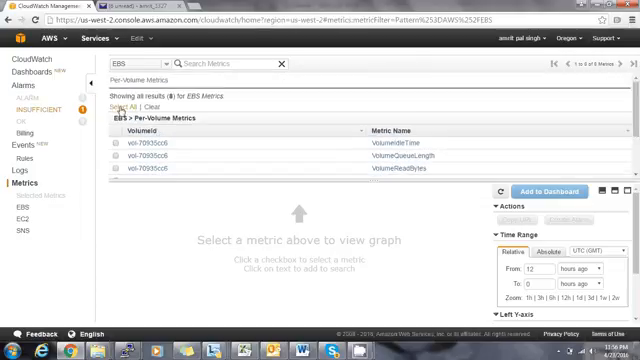
pyautogui.click(128, 88)
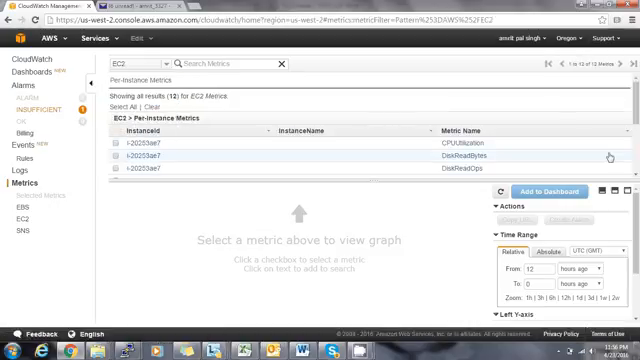
pyautogui.scroll(-3)
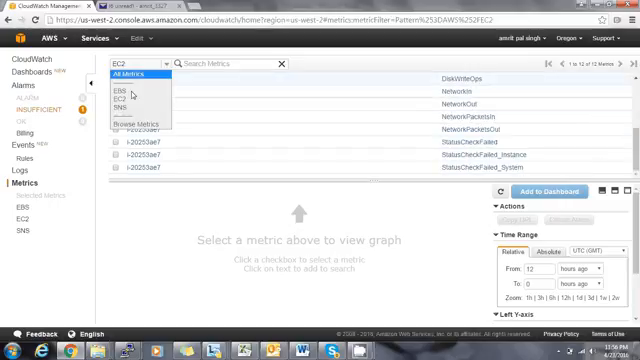
pyautogui.click(122, 104)
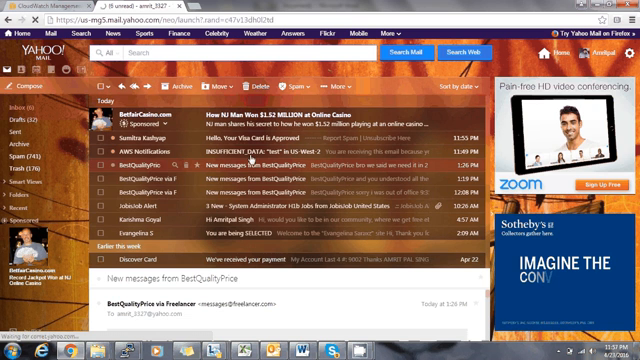
# Read the AWS Notifications email reporting alarm 'test' in INSUFFICIENT_DATA state
pyautogui.click(280, 150)
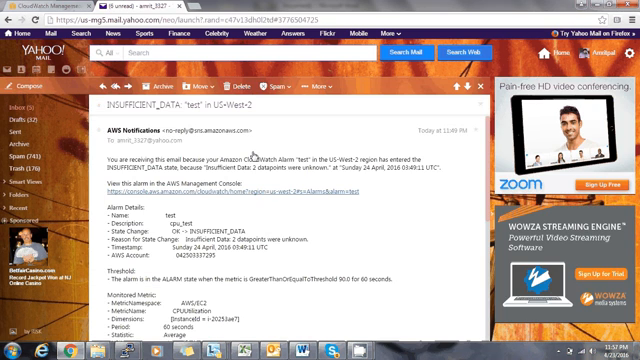
pyautogui.moveTo(232, 204)
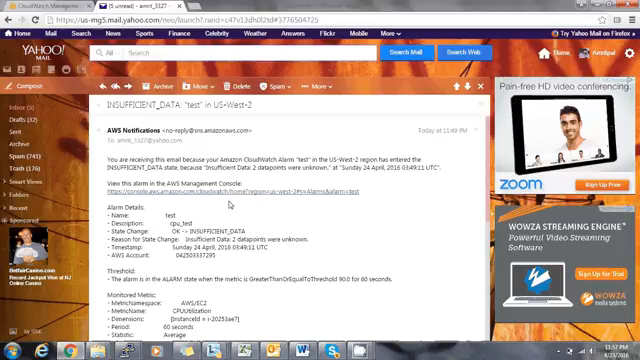